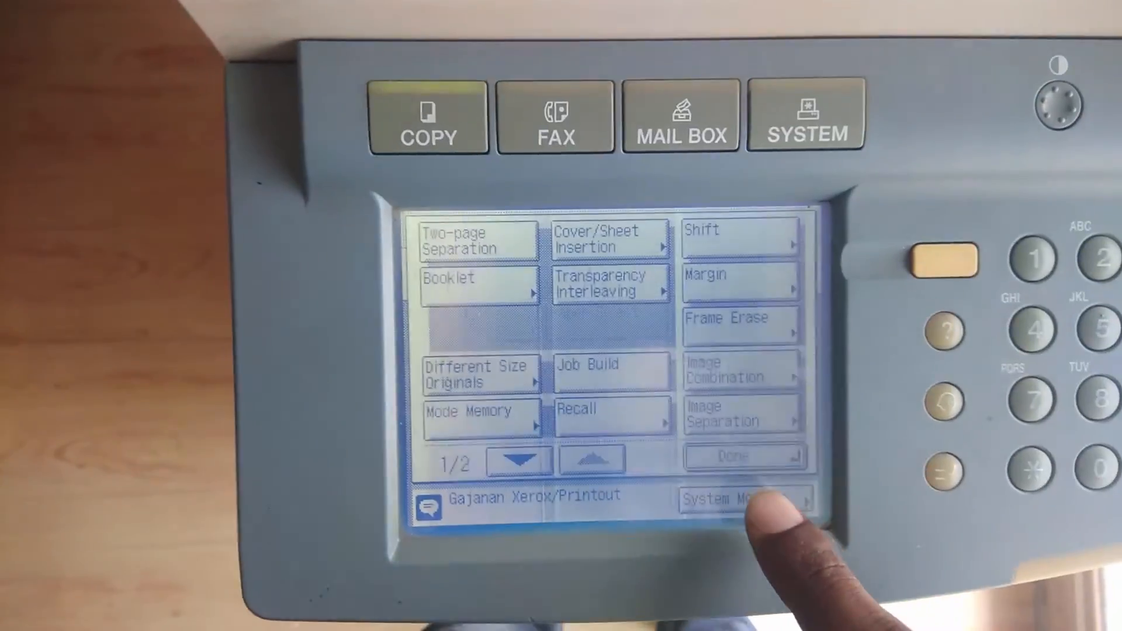
- Check the device status on the iR3300 System Monitor's Device tab
click(744, 499)
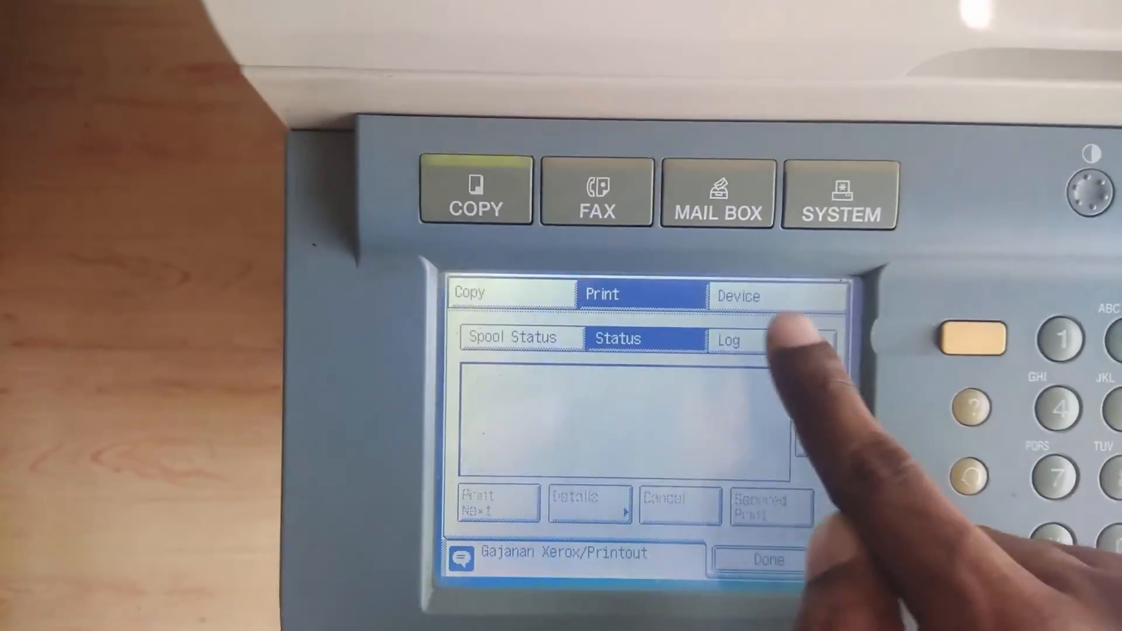
click(727, 338)
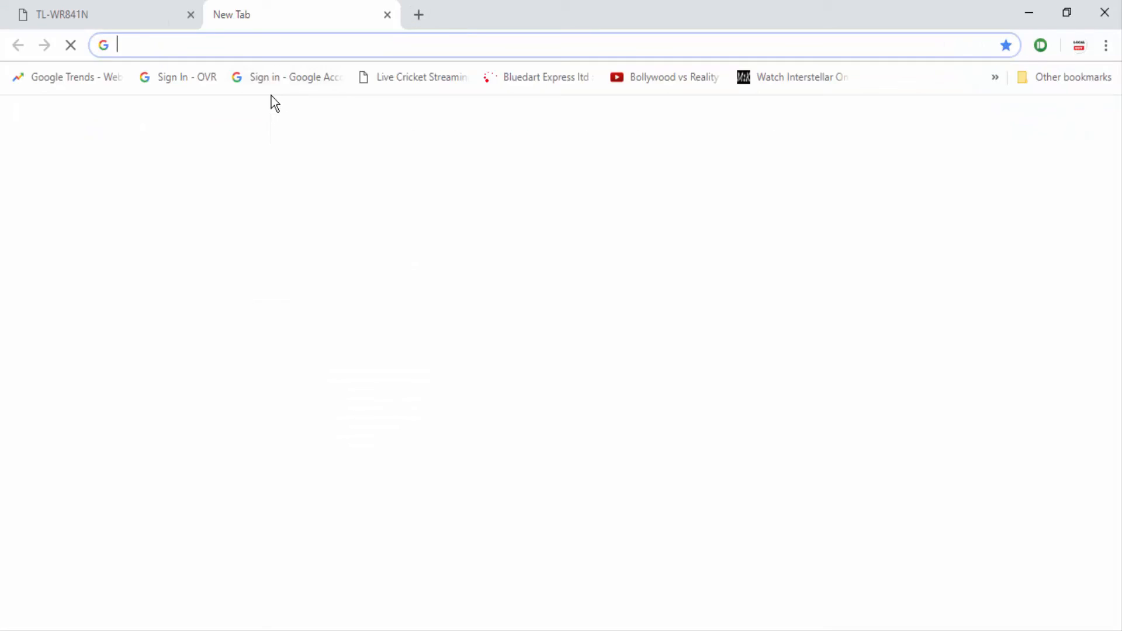
- Load the Remote UI at 192.168.0.103 and view the Network settings page
text(192.168.0.103/en/pages/d_frame.htm?Dummy=1537181202952)
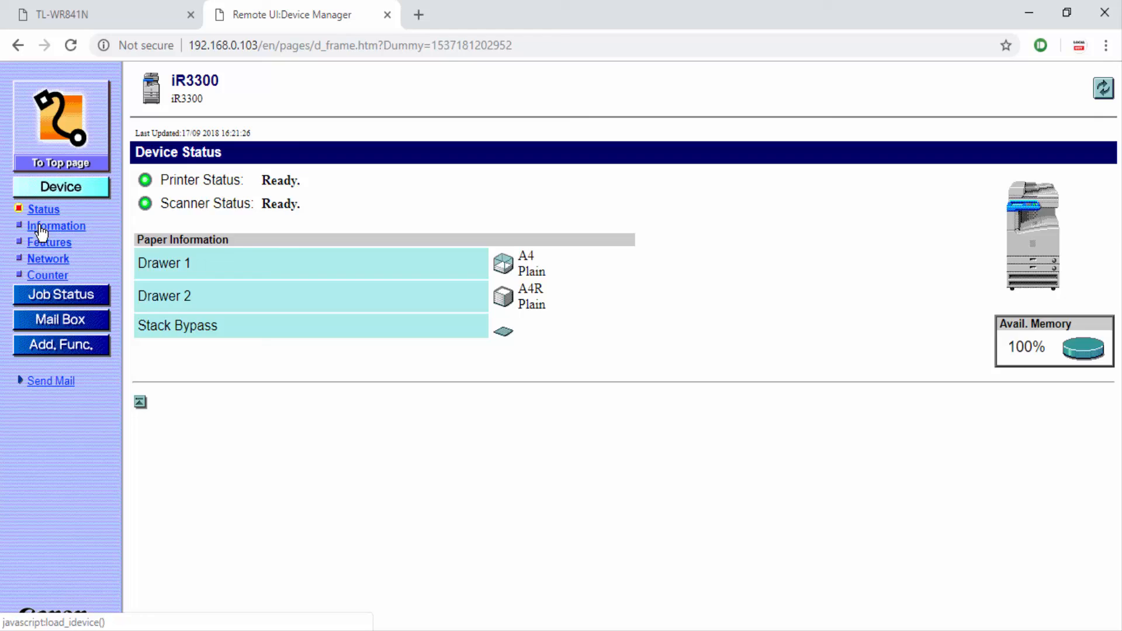
click(48, 259)
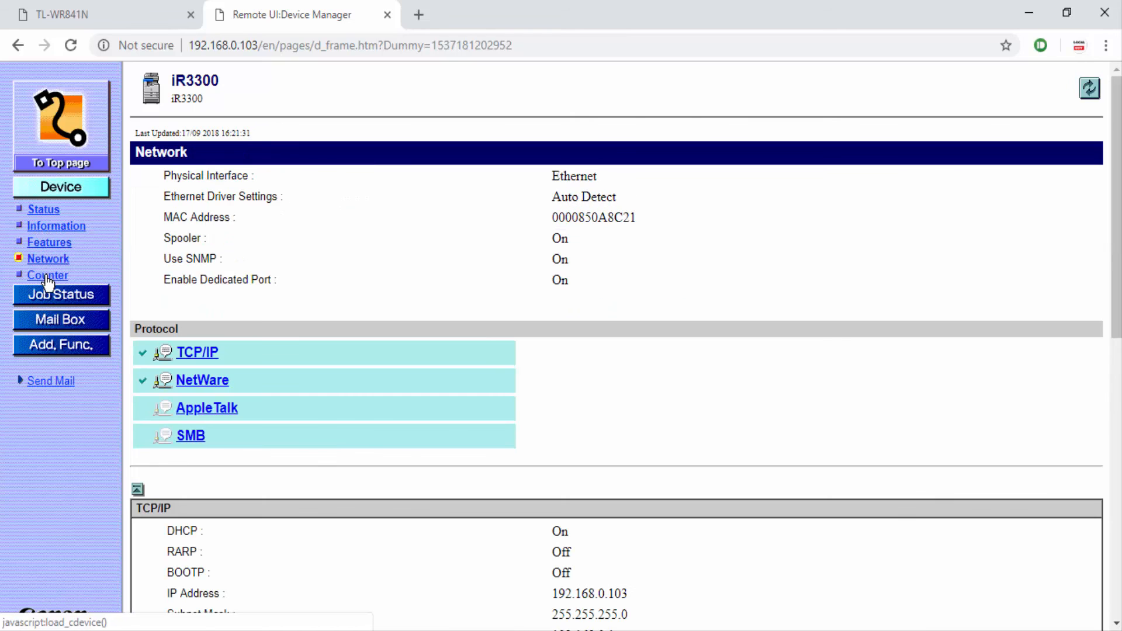